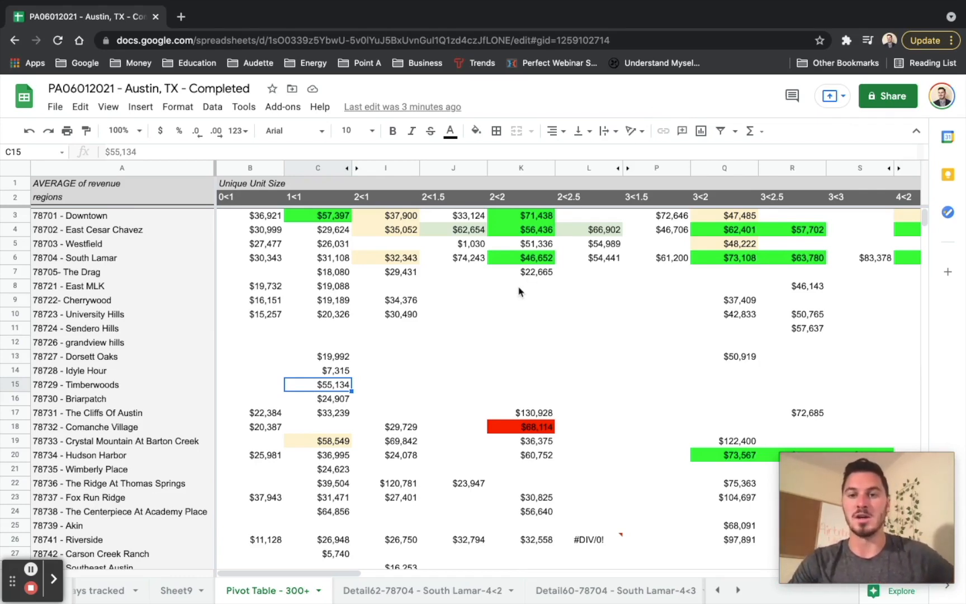
mouse_move(373, 273)
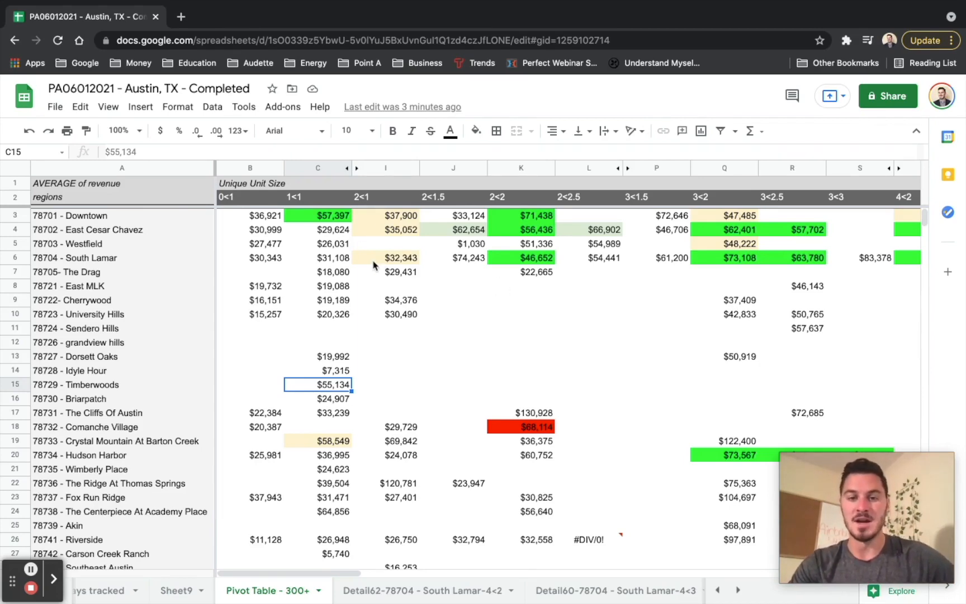
mouse_move(364, 221)
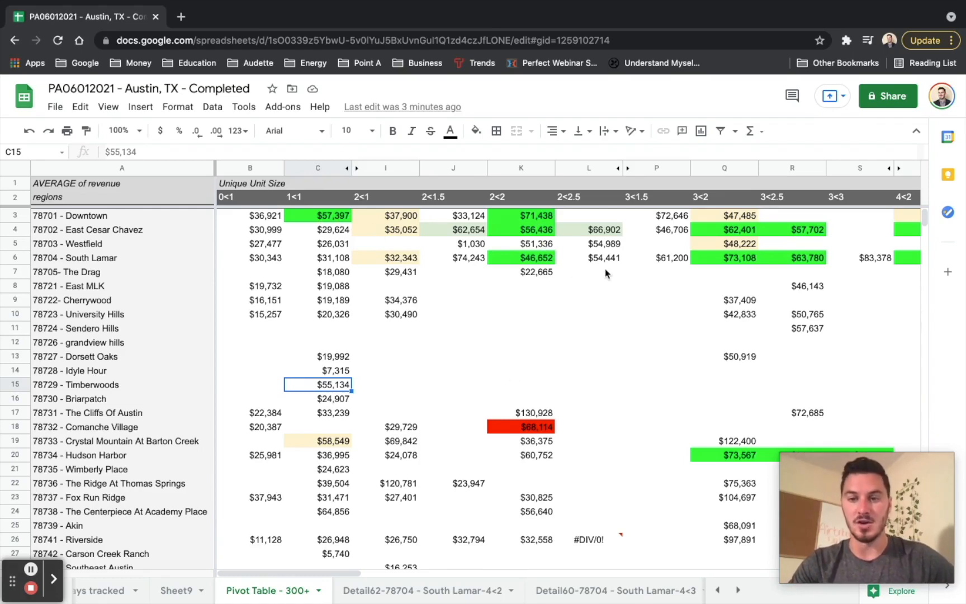
mouse_move(517, 239)
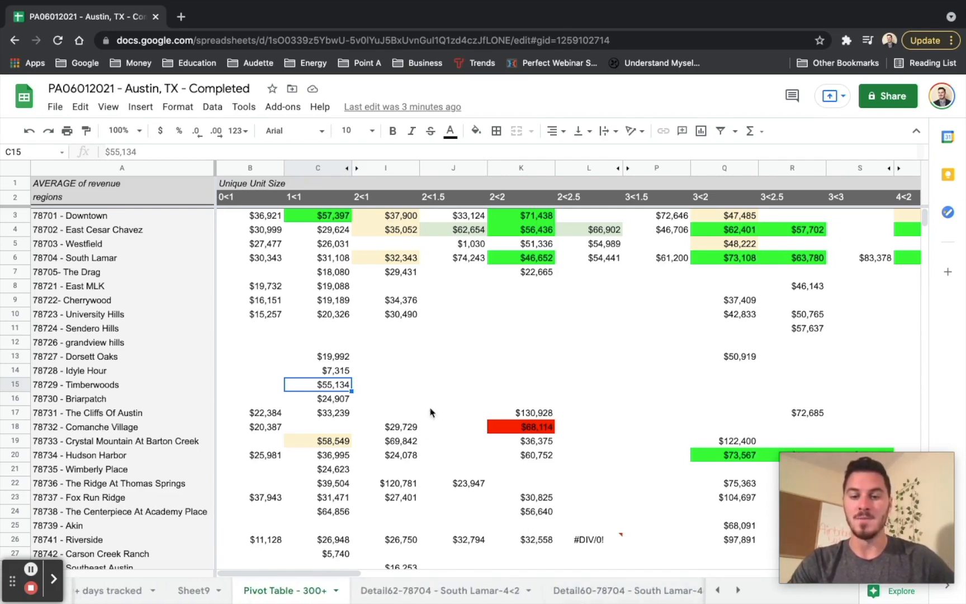
mouse_move(474, 243)
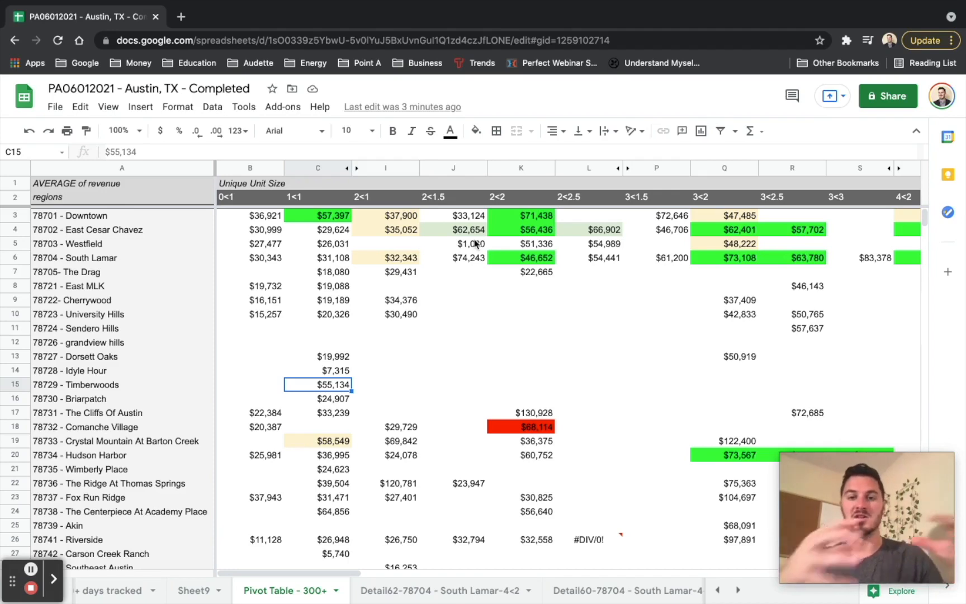
mouse_move(466, 238)
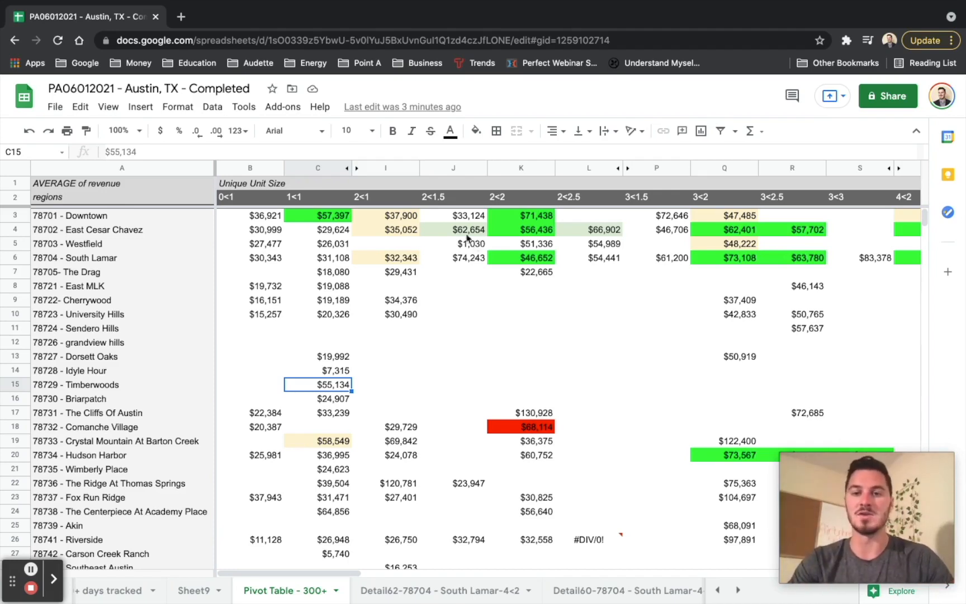
mouse_move(400, 232)
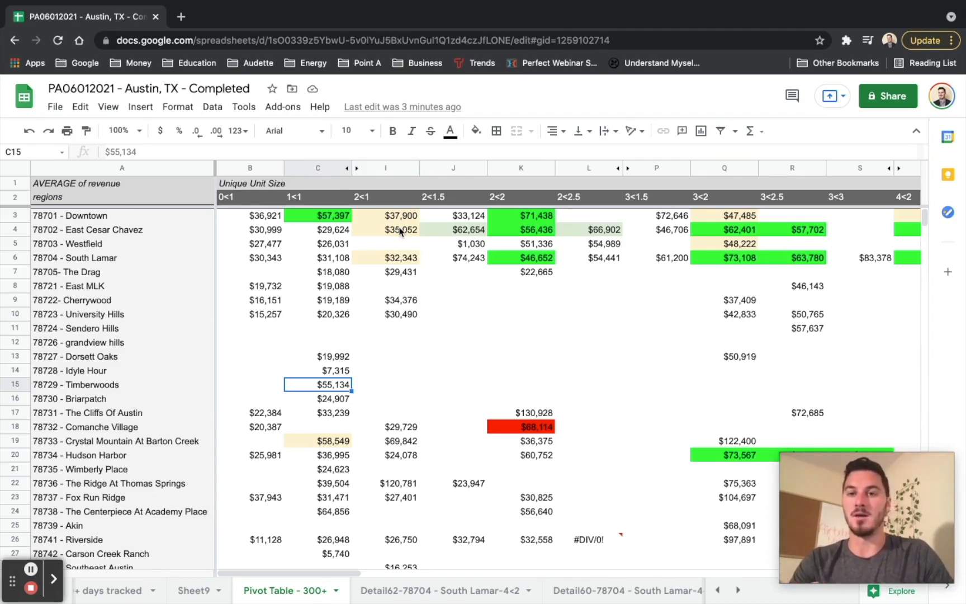
mouse_move(462, 299)
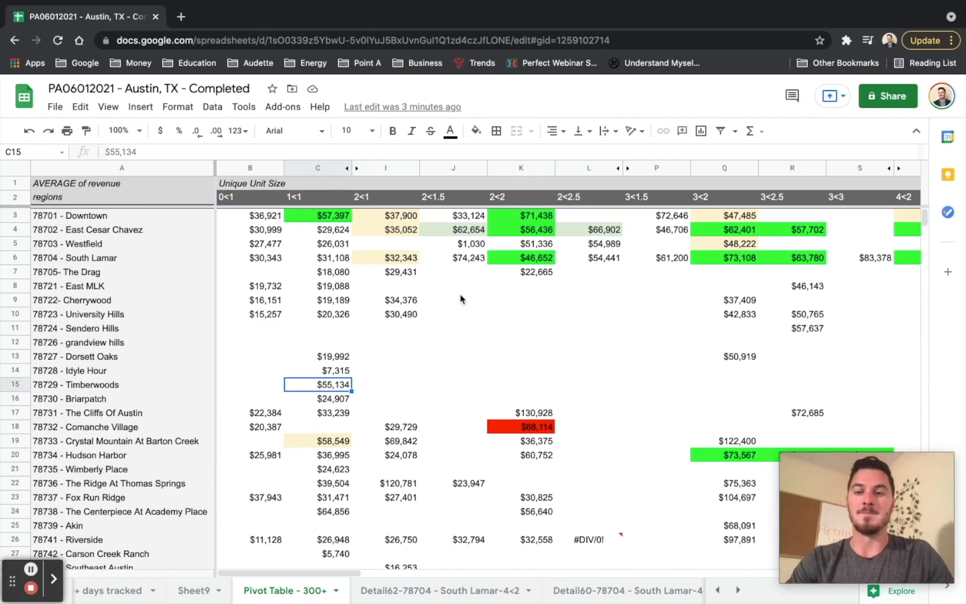
Scroll across the Detail sheet data to review the revenue columns, then return to the start
scroll(down, 3)
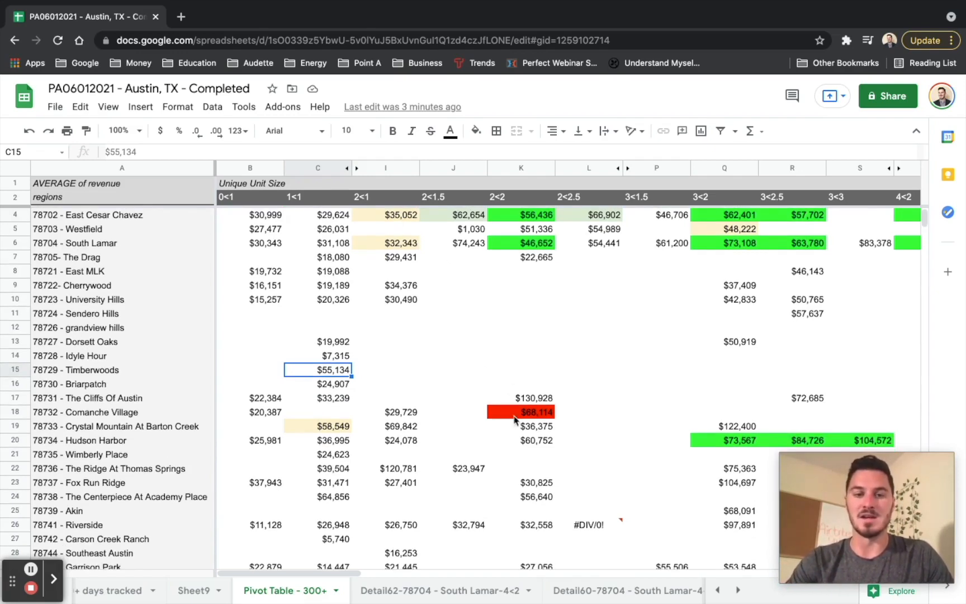
scroll(up, 3)
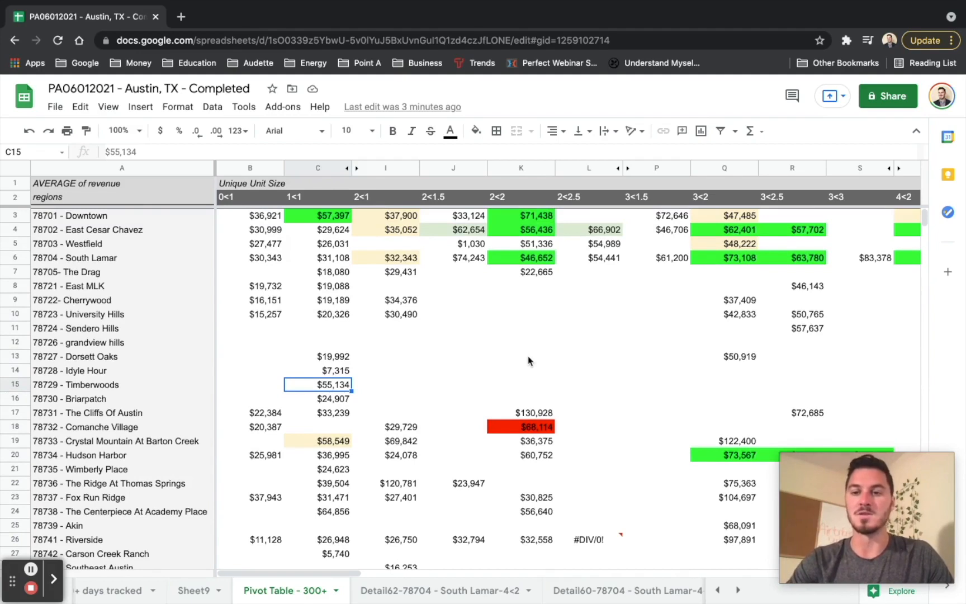
mouse_move(523, 424)
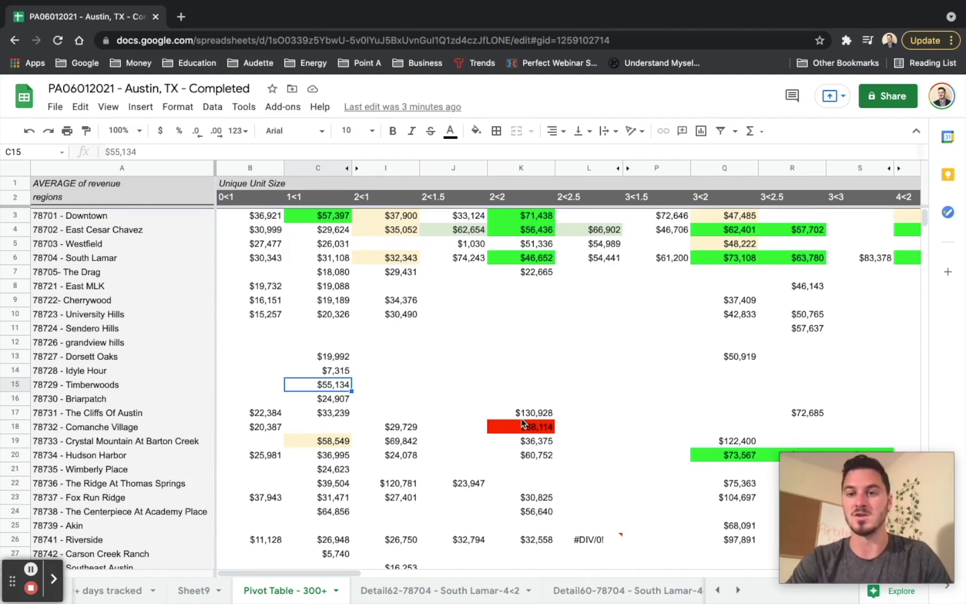
scroll(right, 3)
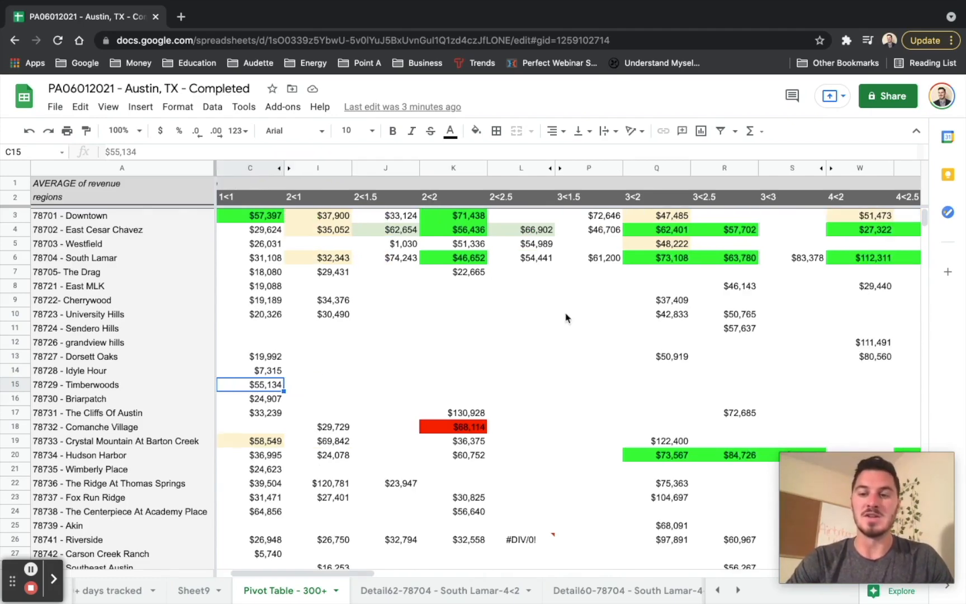
scroll(right, 3)
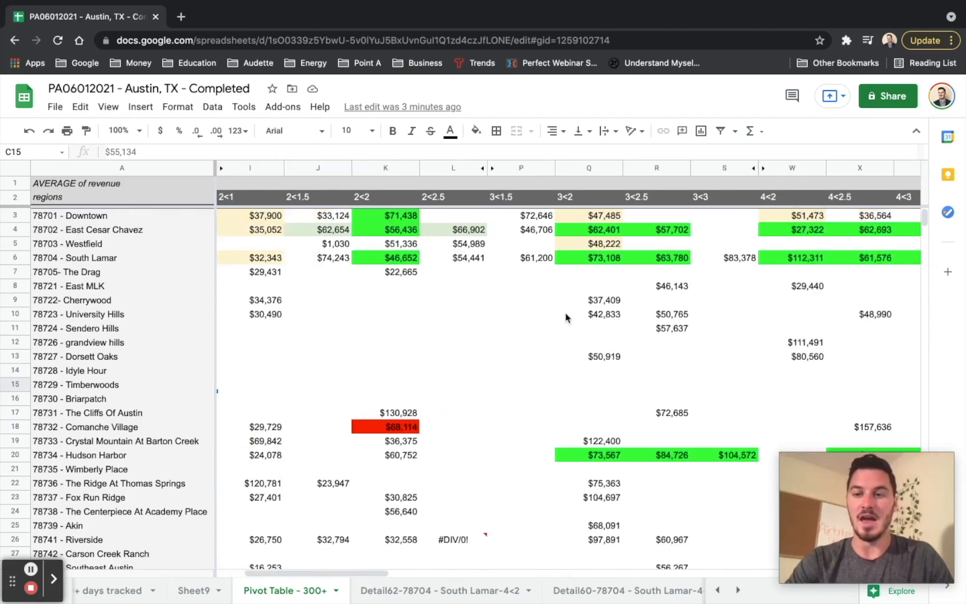
scroll(right, 3)
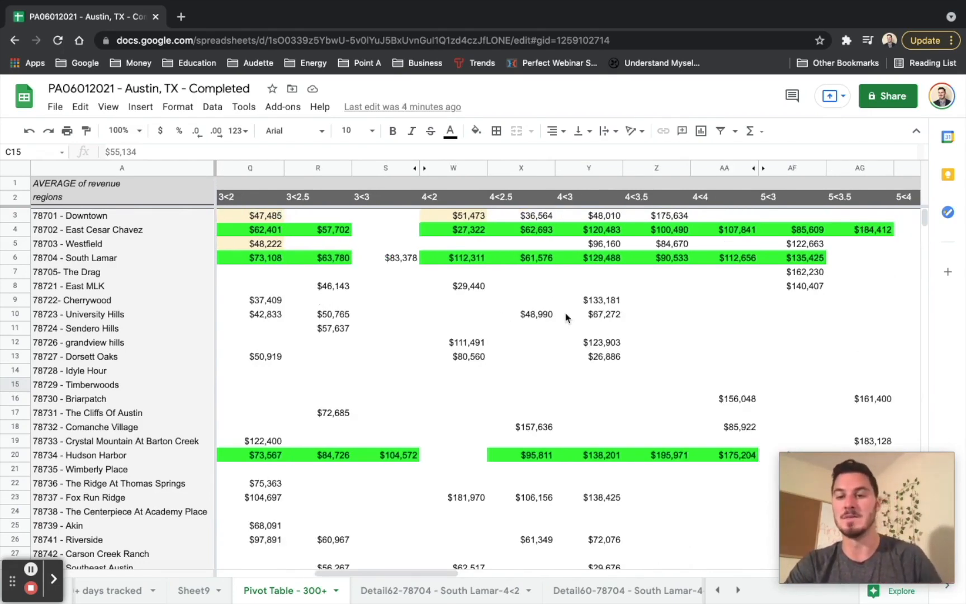
scroll(right, 3)
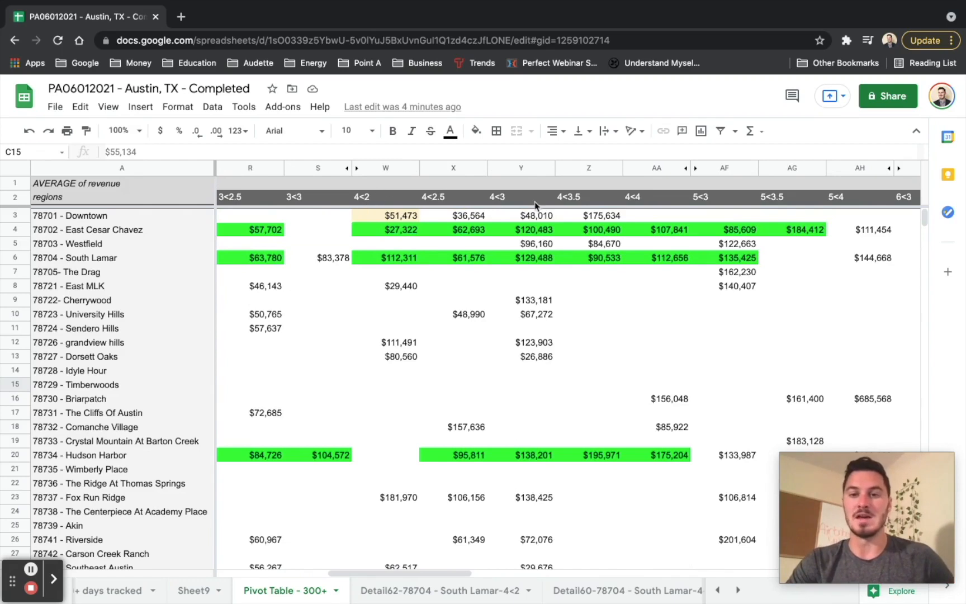
mouse_move(400, 236)
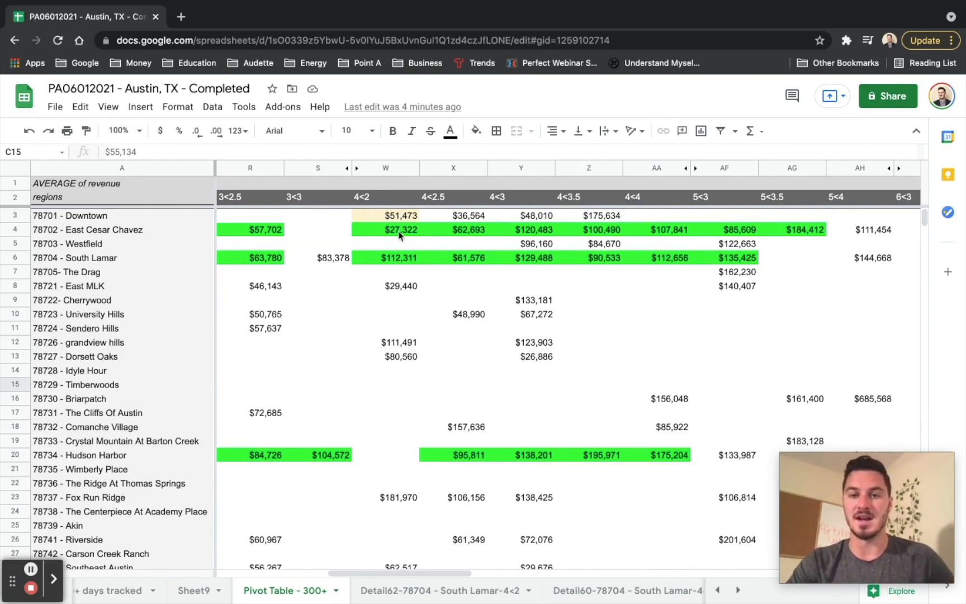
mouse_move(690, 227)
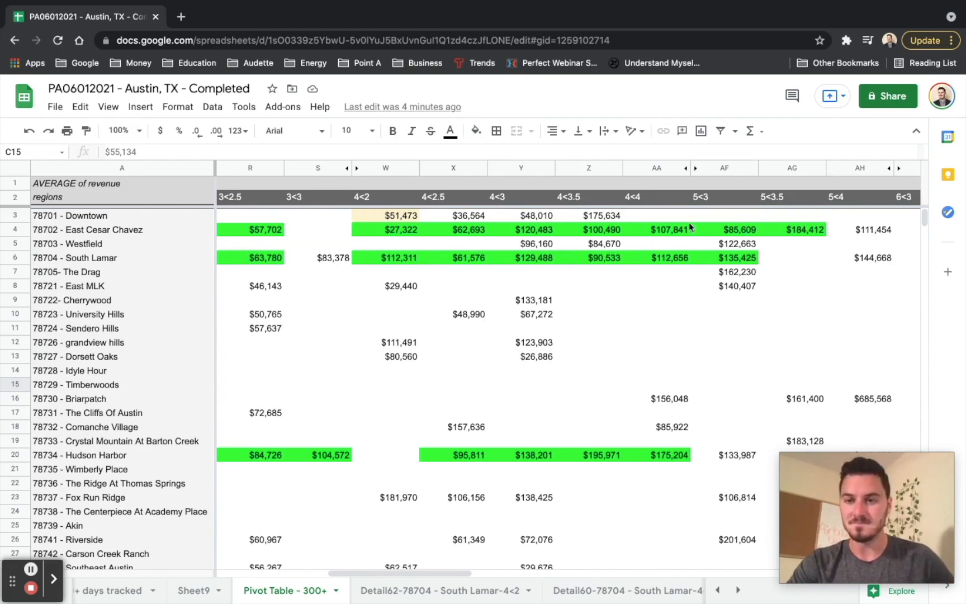
mouse_move(424, 237)
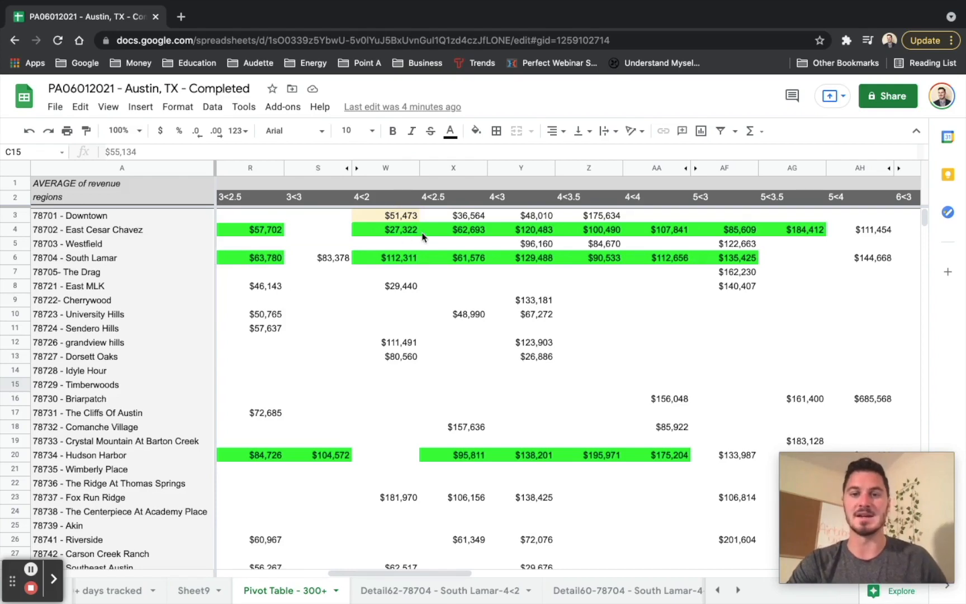
mouse_move(379, 232)
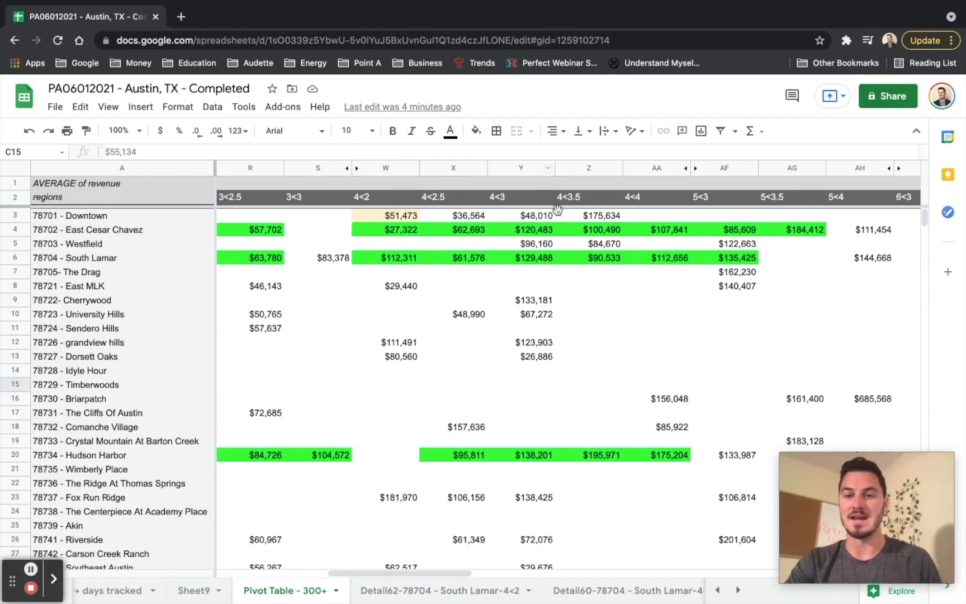
mouse_move(504, 217)
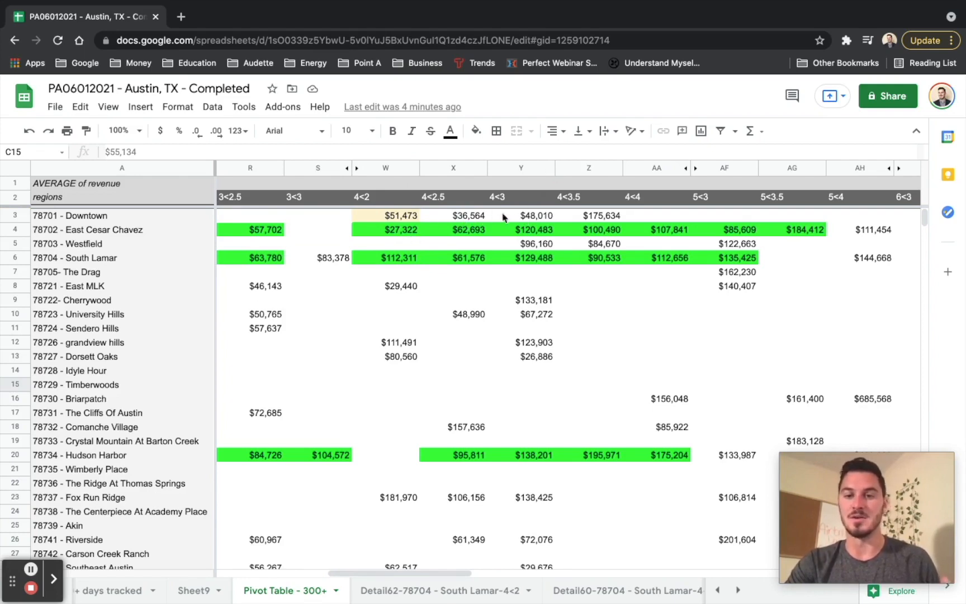
mouse_move(570, 225)
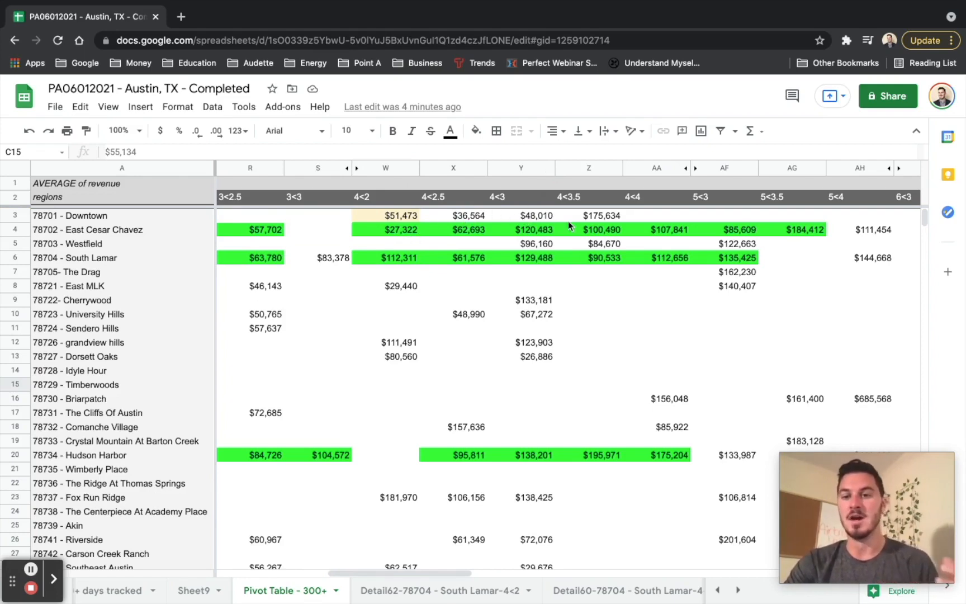
mouse_move(473, 240)
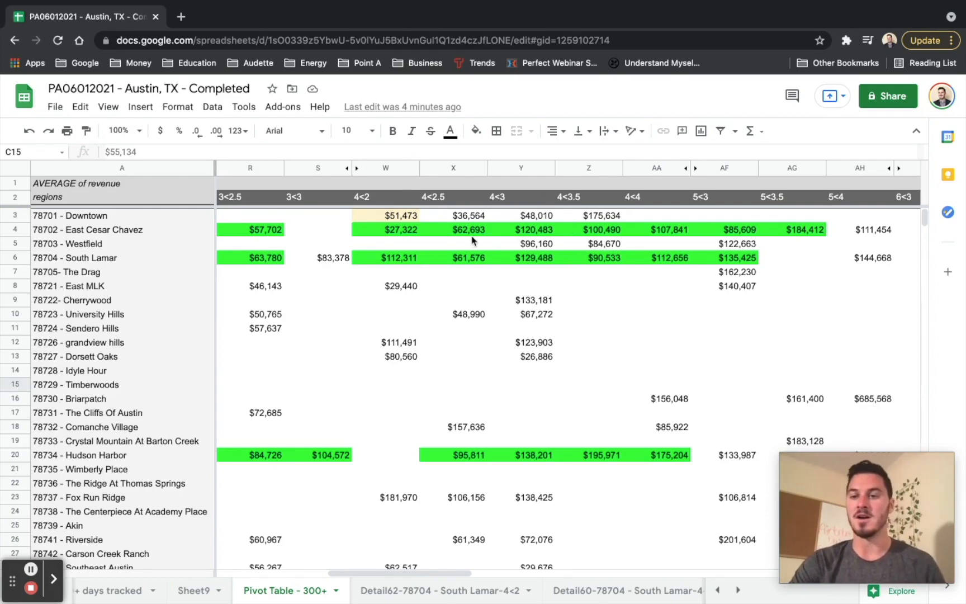
mouse_move(559, 242)
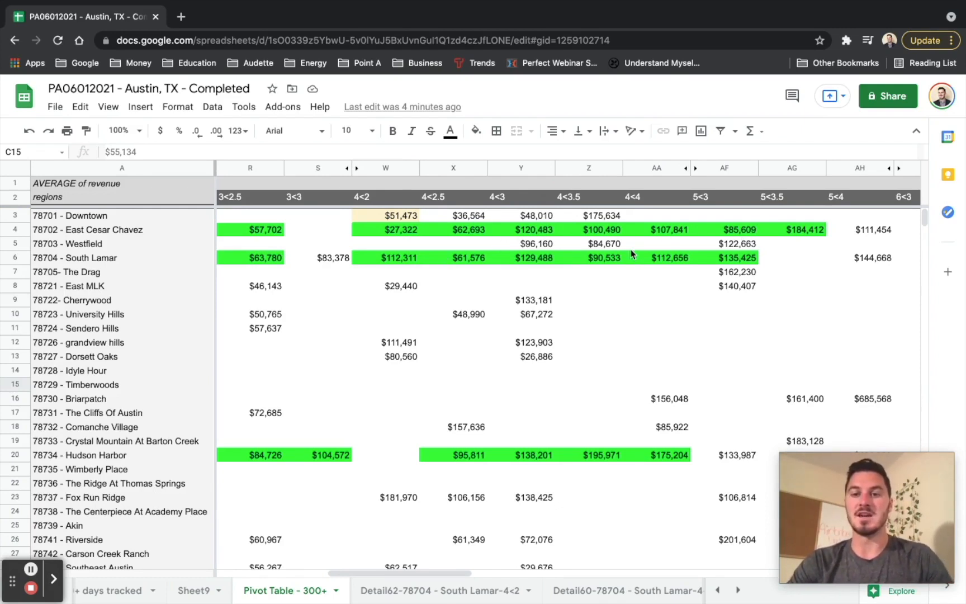
scroll(left, 3)
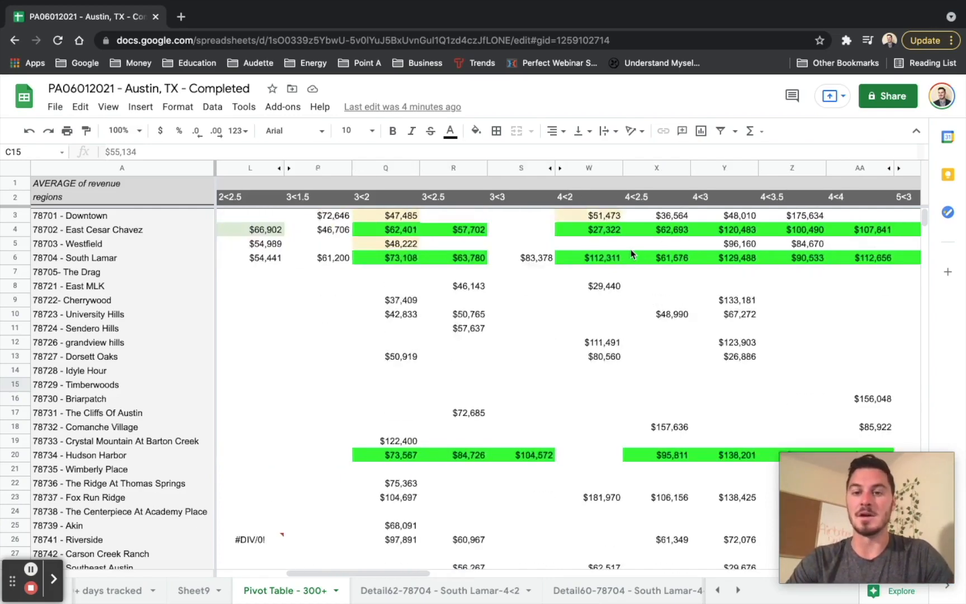
scroll(left, 3)
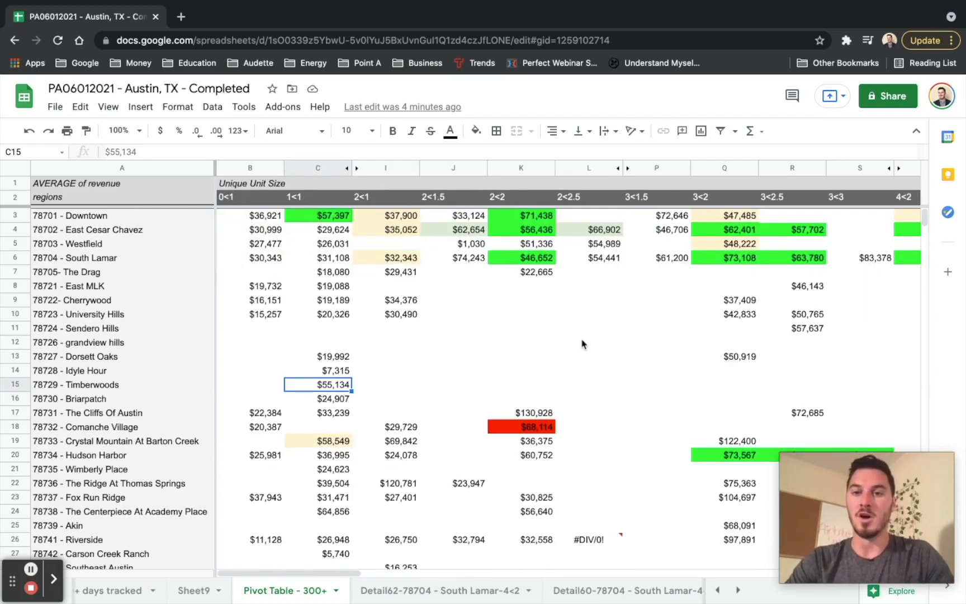
scroll(down, 3)
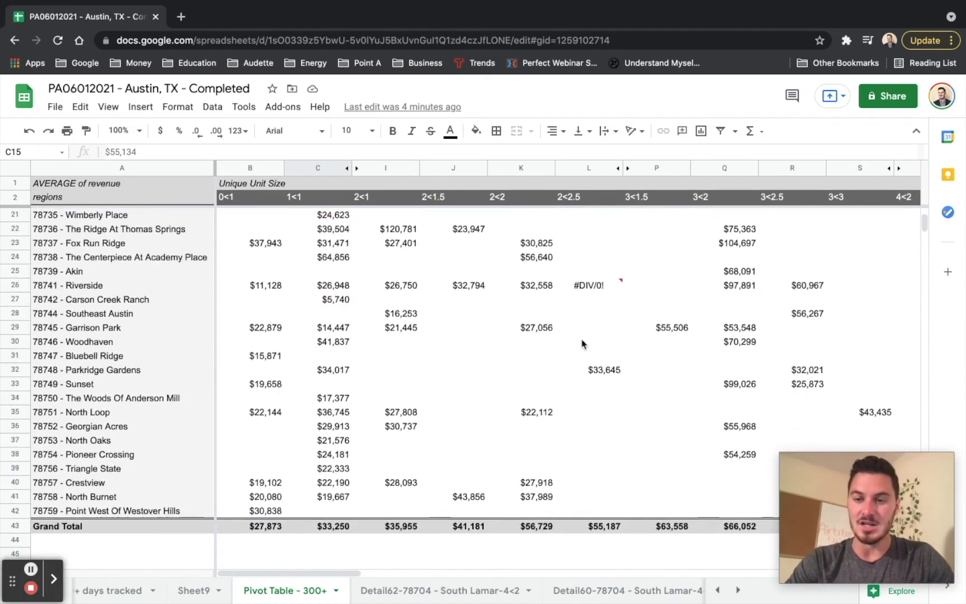
scroll(right, 3)
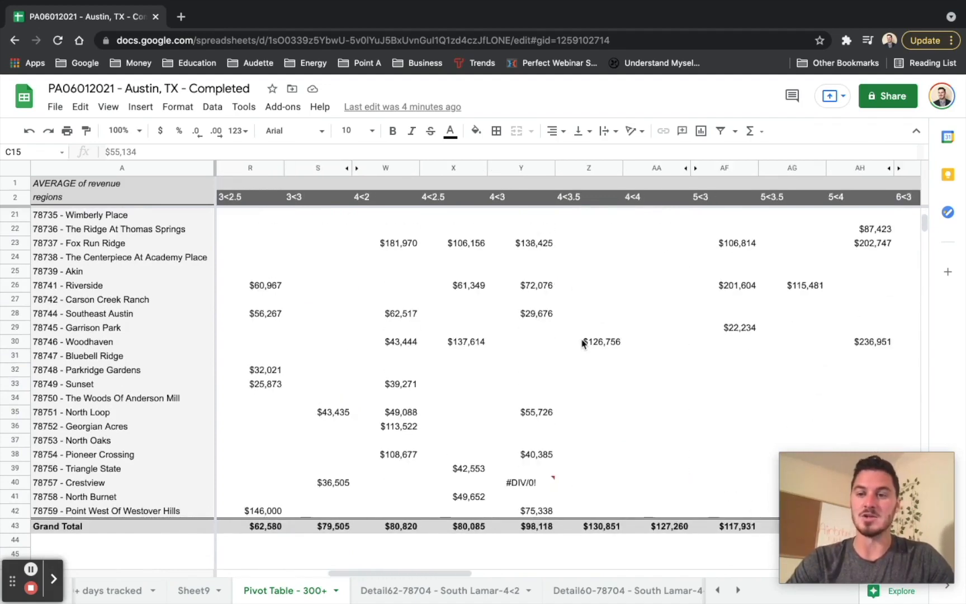
scroll(right, 3)
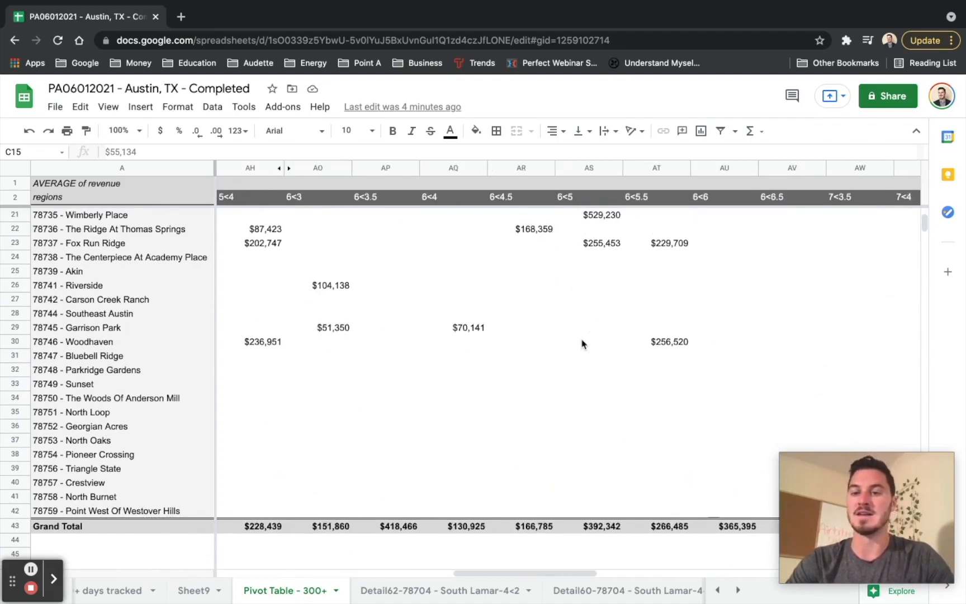
scroll(up, 3)
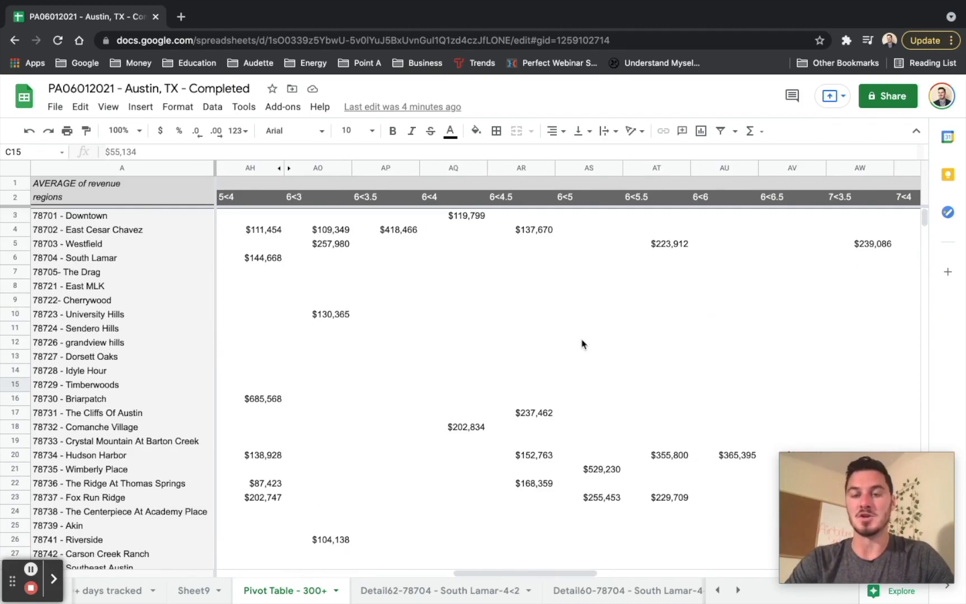
scroll(left, 3)
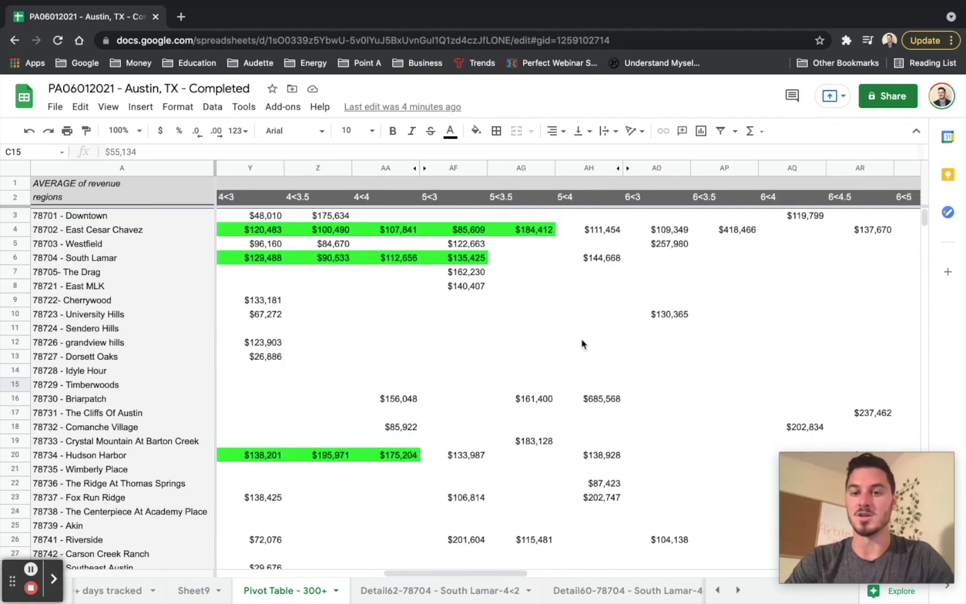
scroll(left, 3)
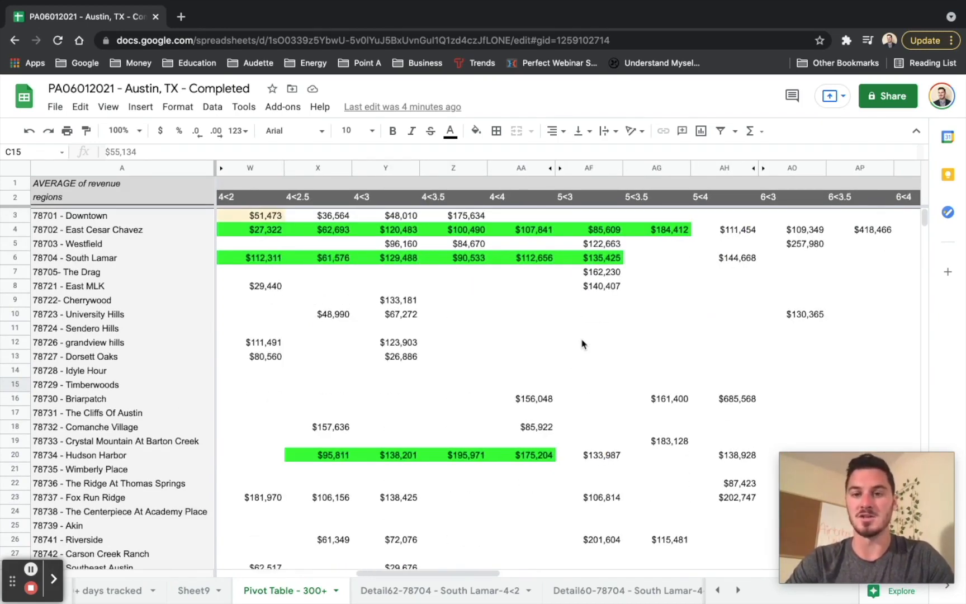
scroll(left, 3)
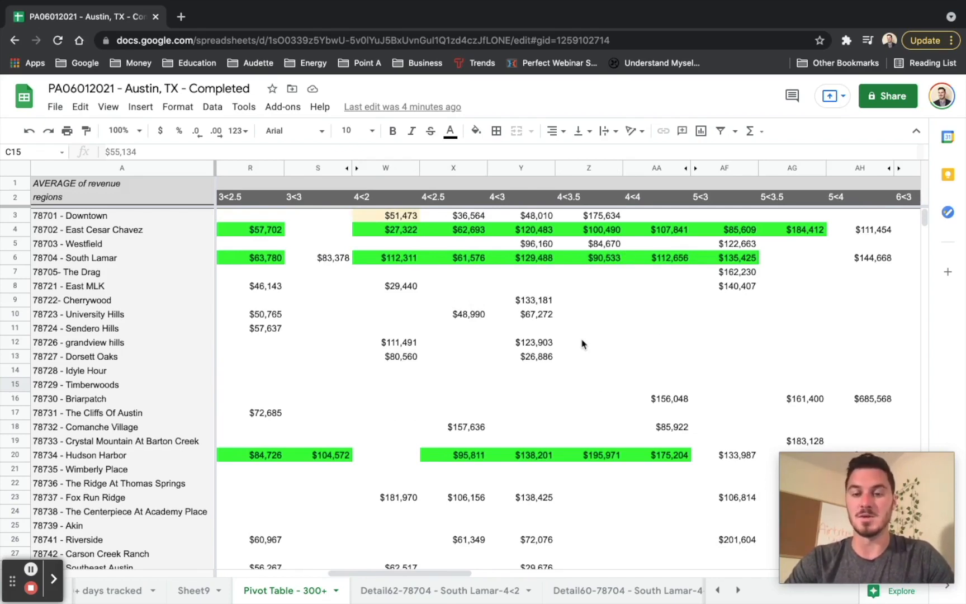
mouse_move(429, 365)
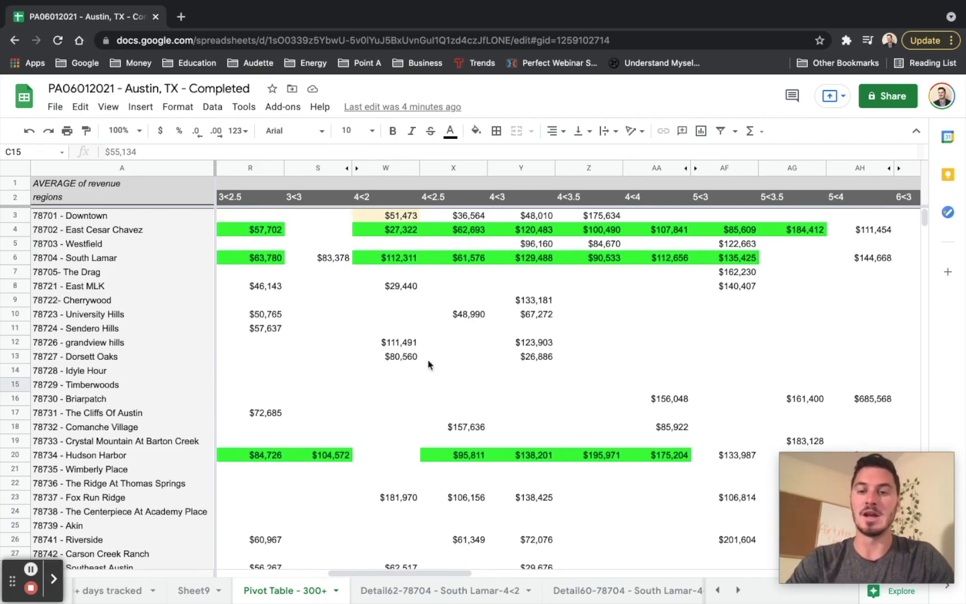
scroll(left, 3)
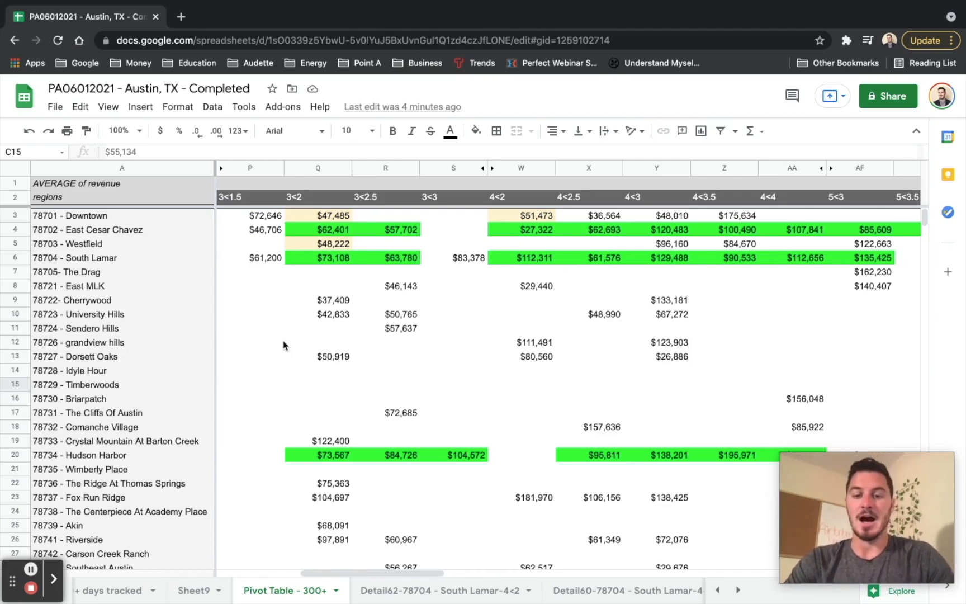
scroll(left, 3)
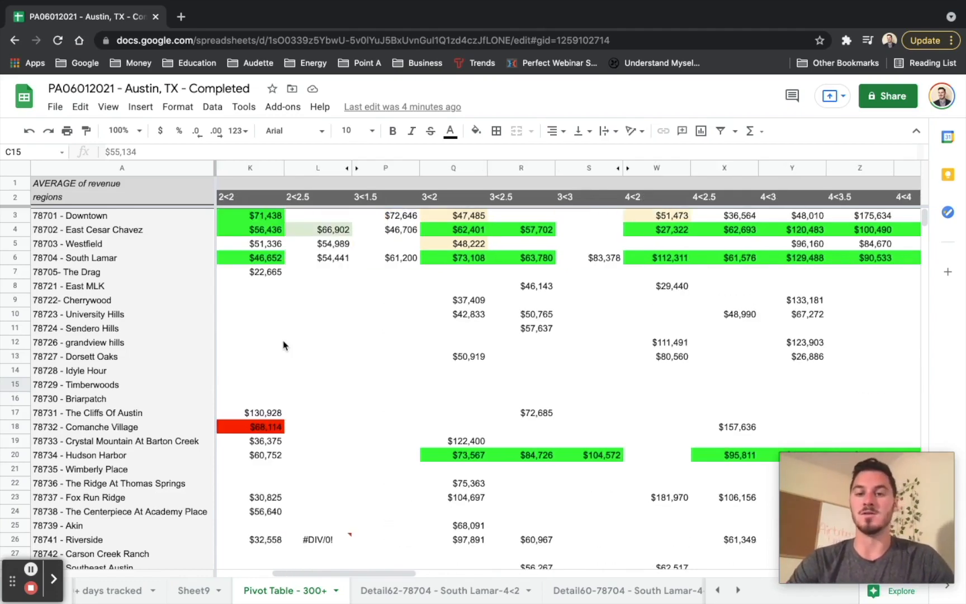
mouse_move(502, 397)
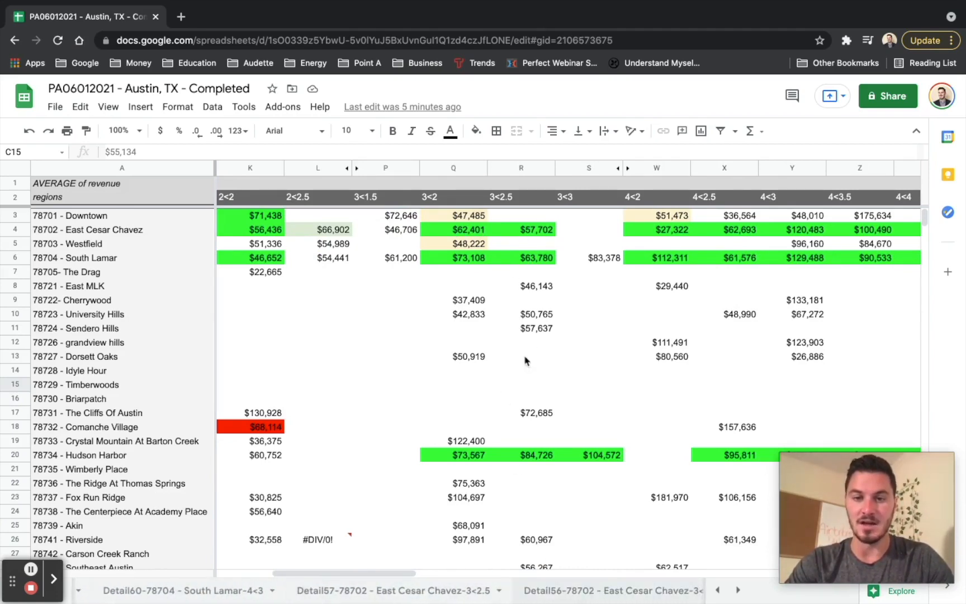
Select a cell inside the pivot table to show the Pivot table editor with regions, unit sizes and average revenue
click(405, 590)
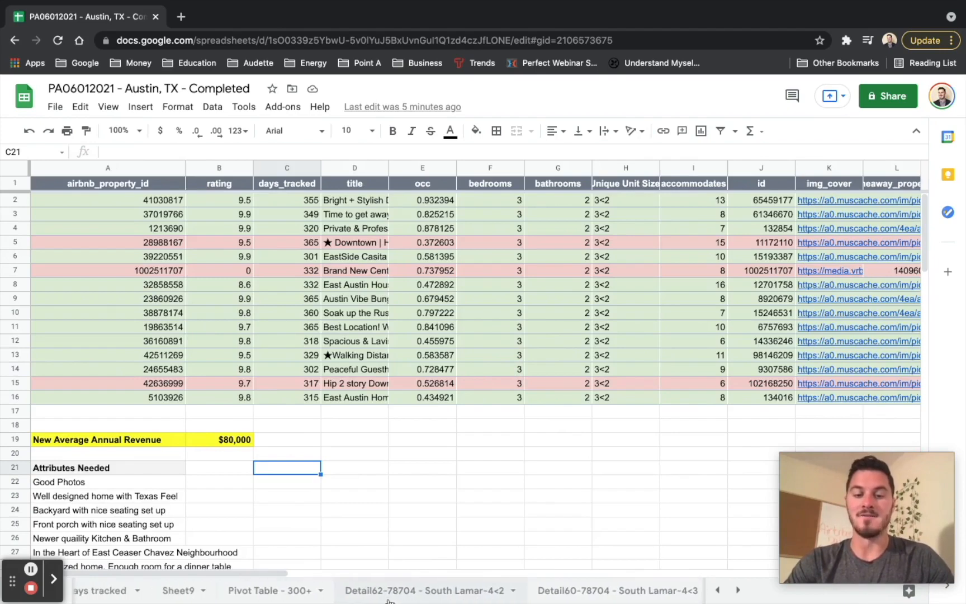
click(270, 590)
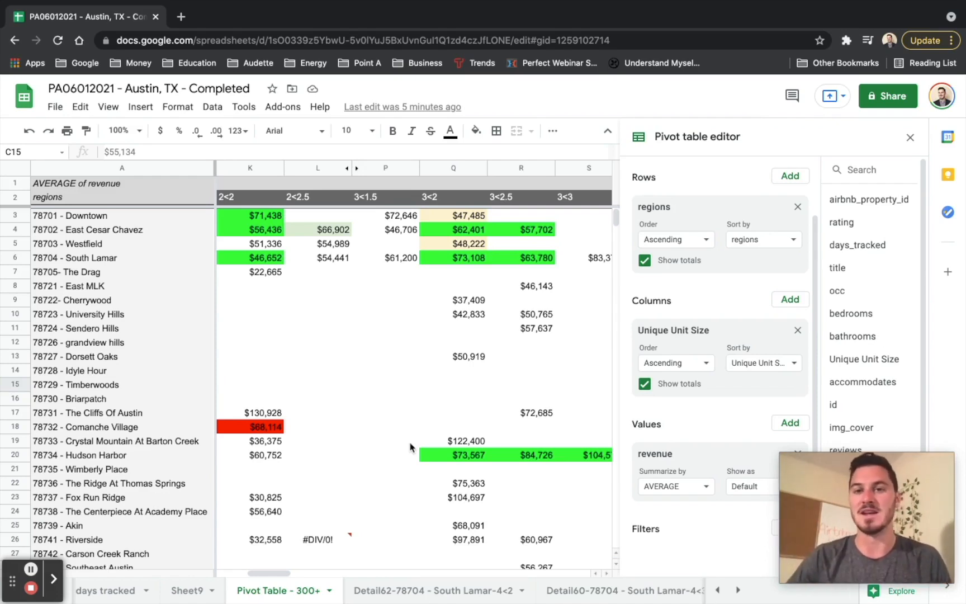
mouse_move(252, 474)
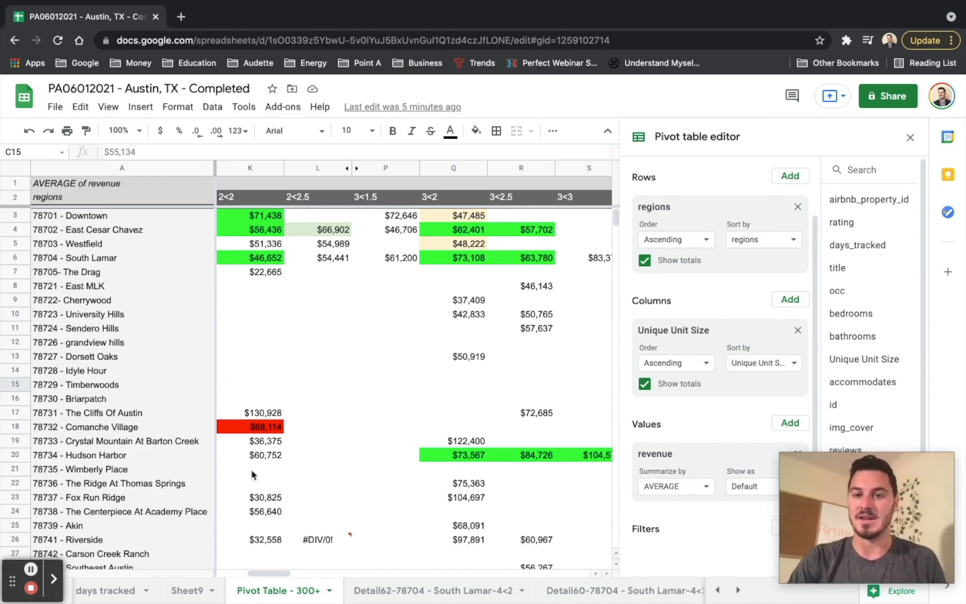